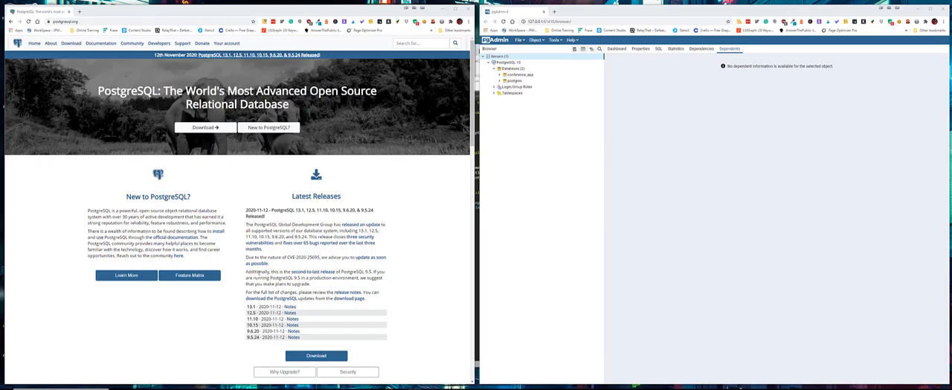
mouse_move(547, 156)
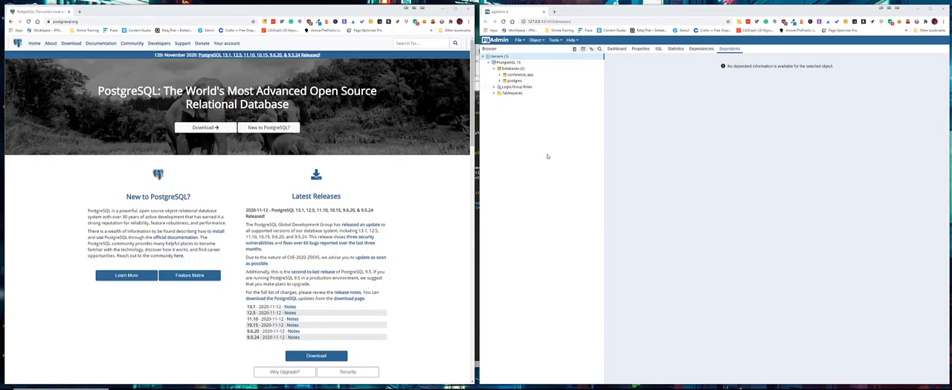
mouse_move(436, 355)
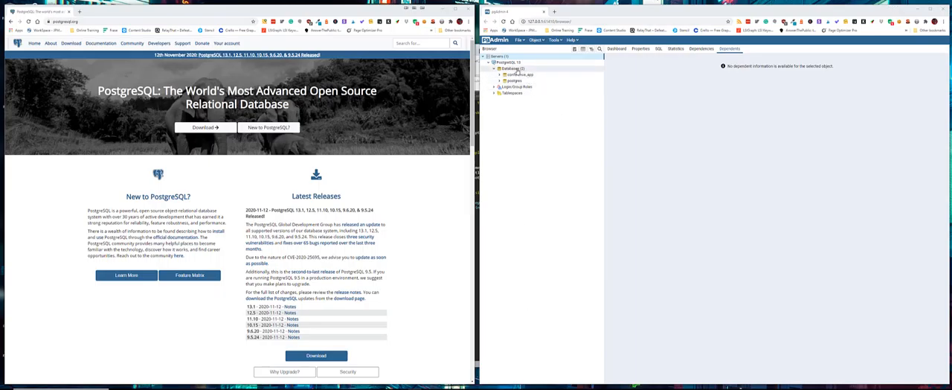
Create the database task_entry_app under Databases and save it.
right_click(509, 69)
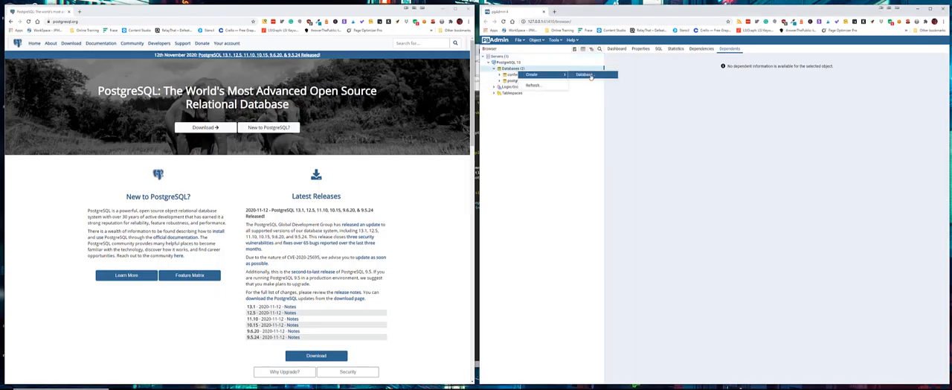
left_click(583, 75)
type("todo_tasks_app")
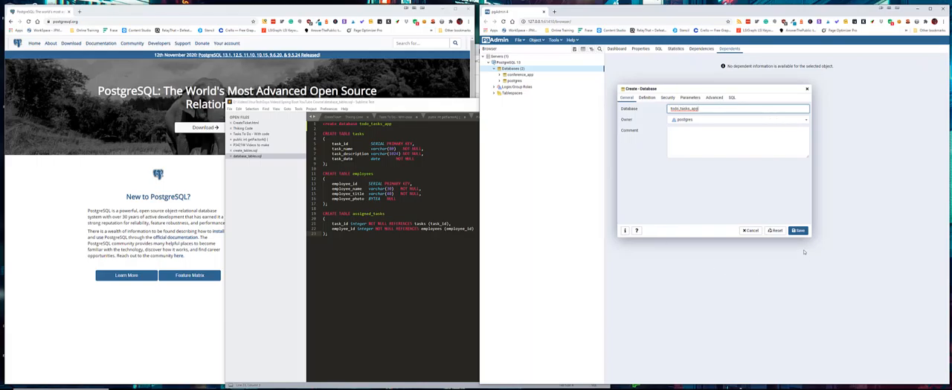
left_click(798, 230)
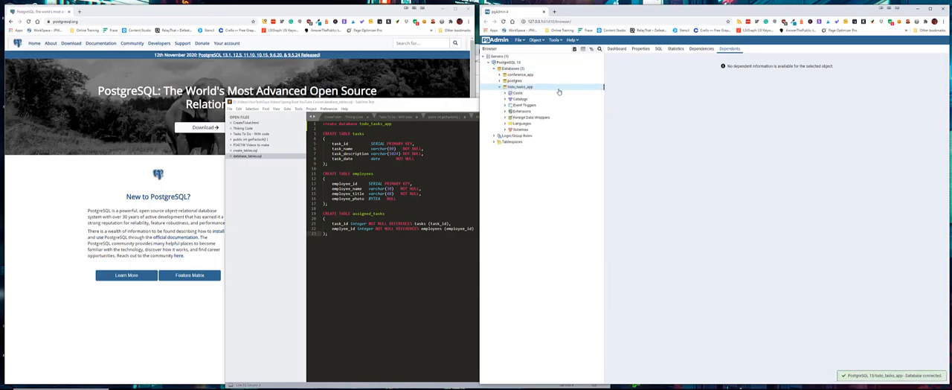
Launch the Query Tool on task_entry_app holding the CREATE TABLE tasks statement.
left_click(500, 87)
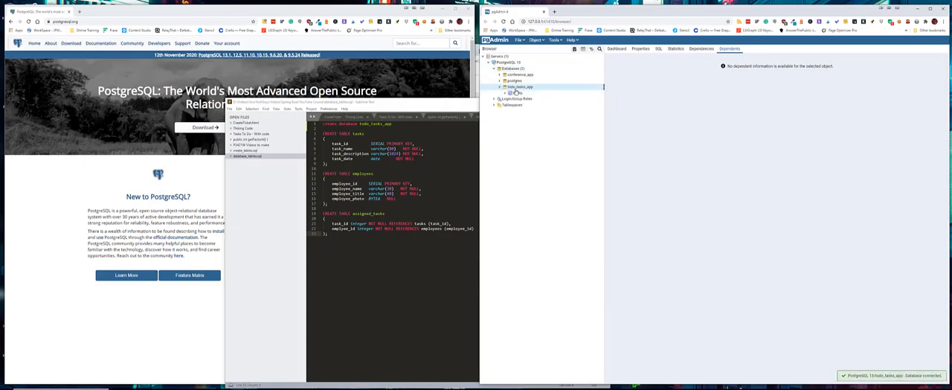
right_click(520, 86)
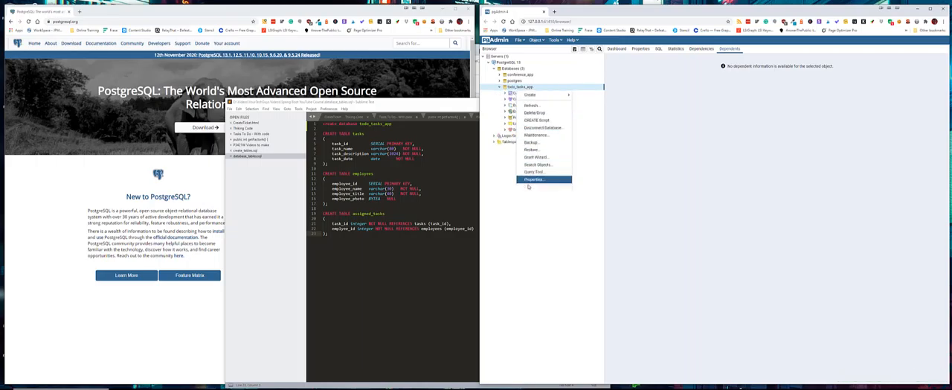
mouse_move(534, 172)
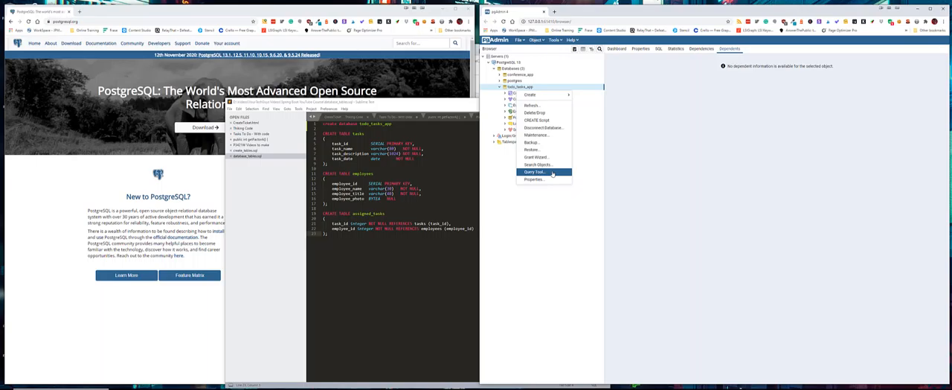
left_click(532, 172)
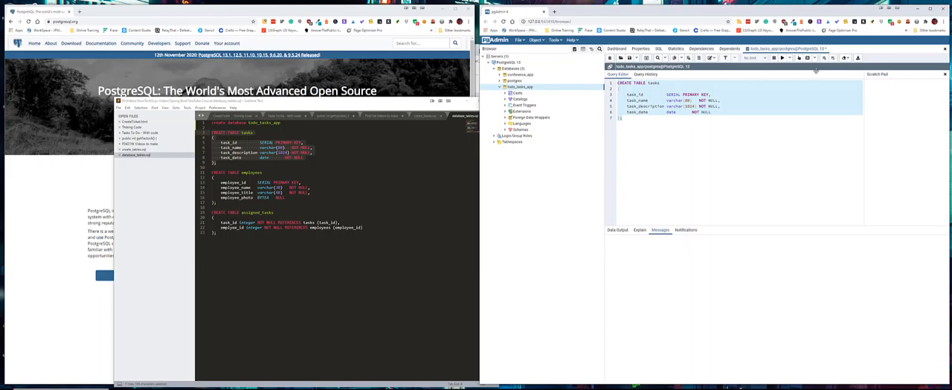
Run the CREATE TABLE tasks statement, then add the employees statement below it.
left_click(783, 58)
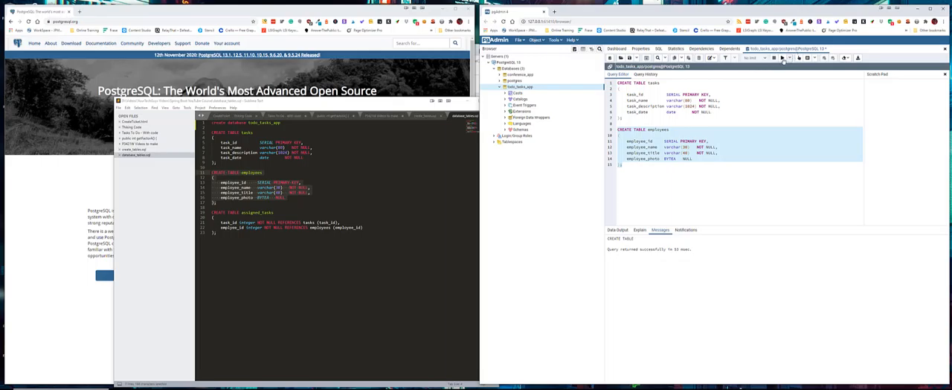
Run CREATE TABLE employees, add assigned_tasks, and list tables under Schemas > public.
left_click(781, 58)
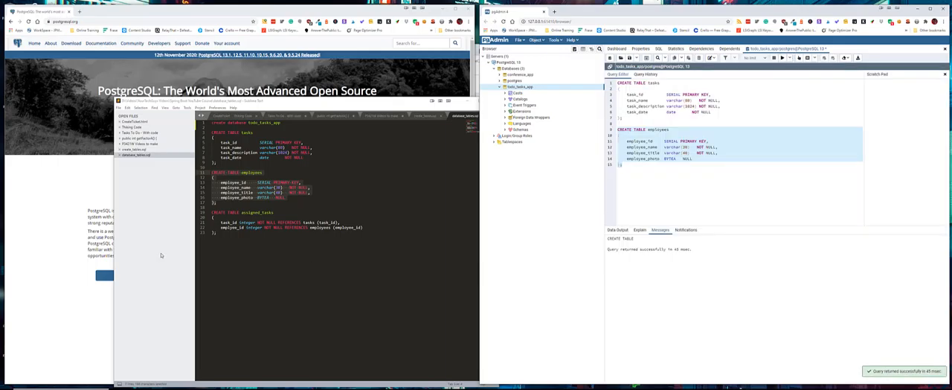
mouse_move(161, 256)
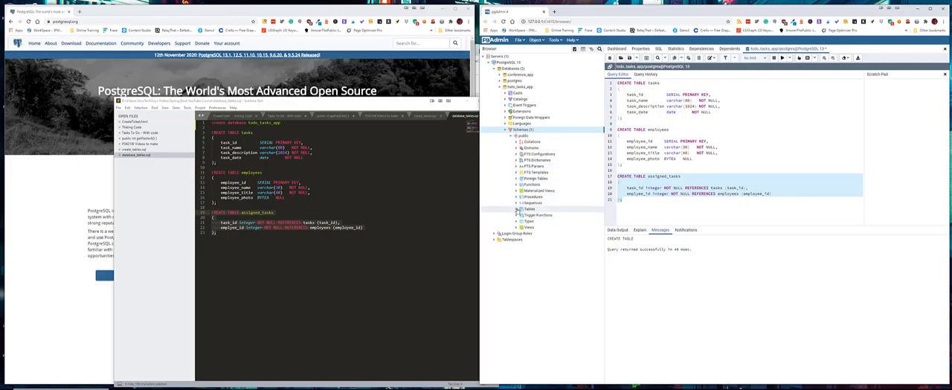
left_click(512, 209)
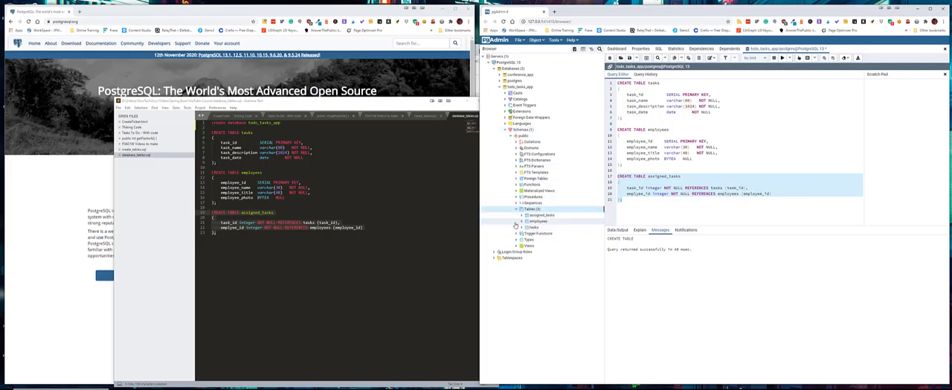
left_click(524, 226)
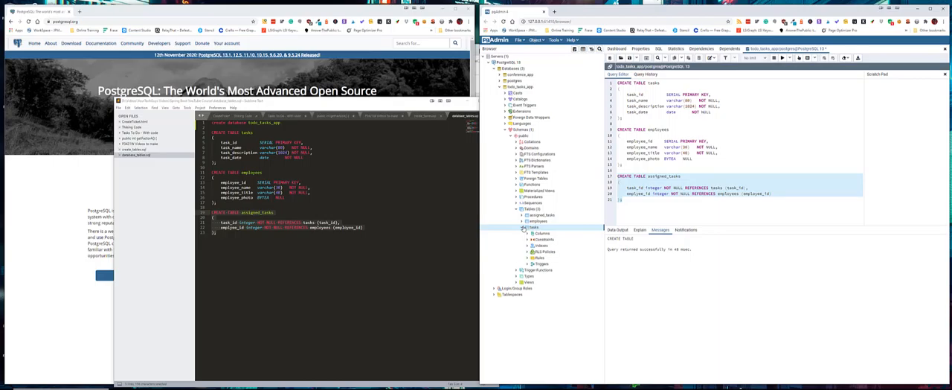